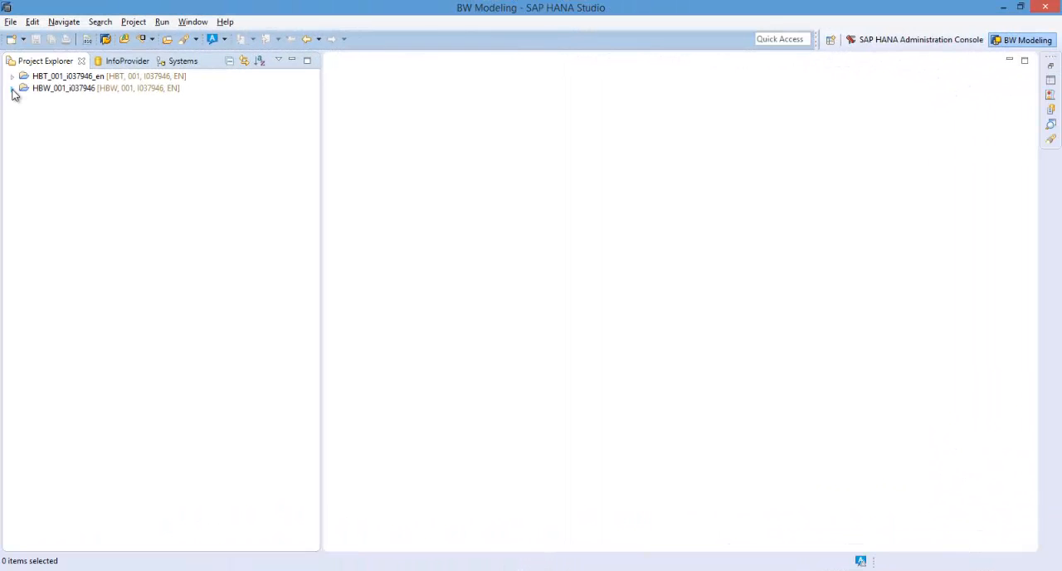
Step: Expand the HBW_001_i037946 project and select the ZVDEMO Video Demo Series InfoArea
{"action": "left_click", "coordinate": [11, 101]}
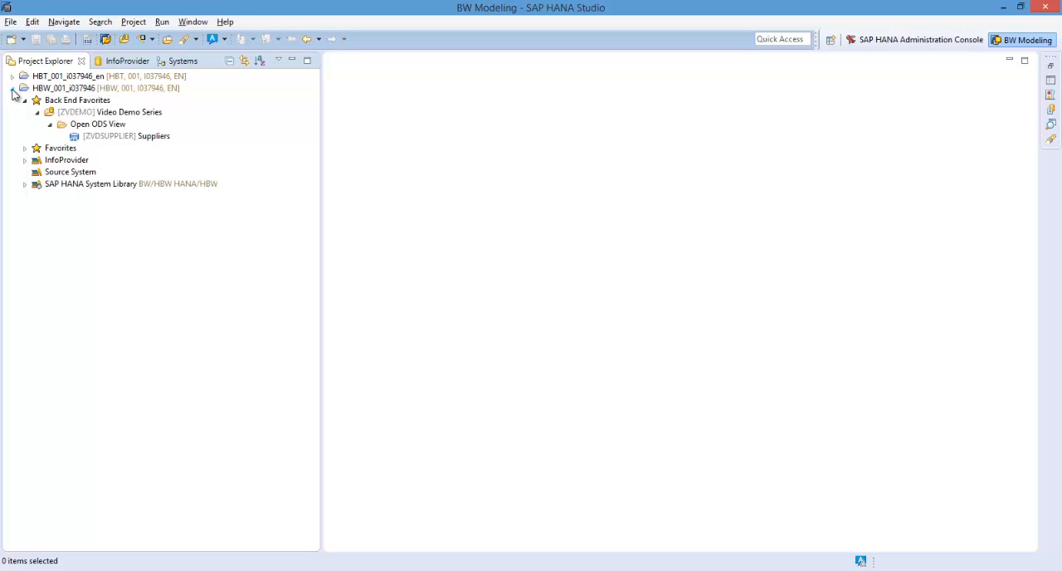
{"action": "left_click", "coordinate": [108, 112]}
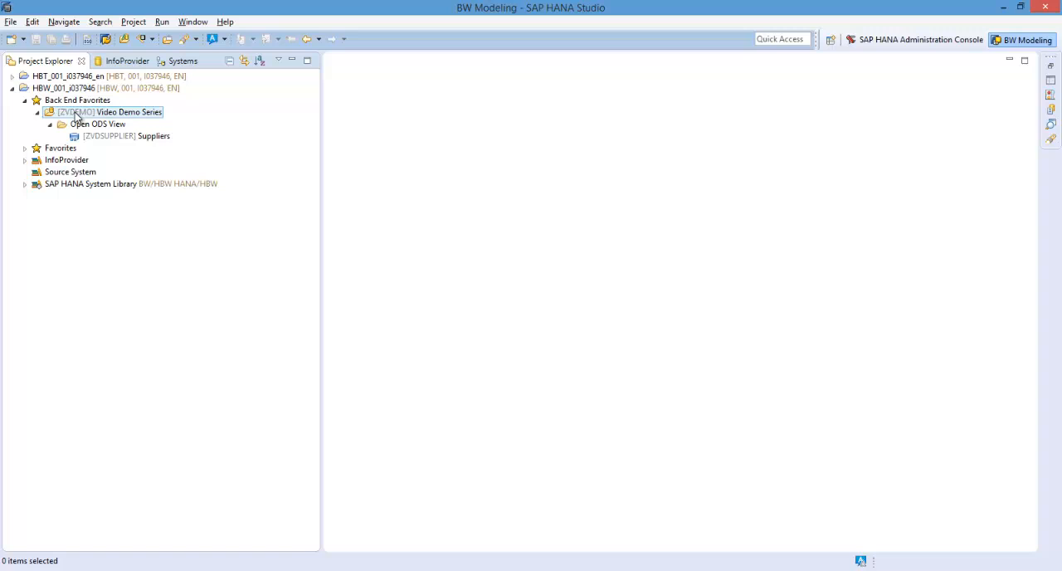
Step: Start a new Open ODS View ZVOODS, described 'Sales Order Items', with Facts semantics
{"action": "right_click", "coordinate": [83, 112]}
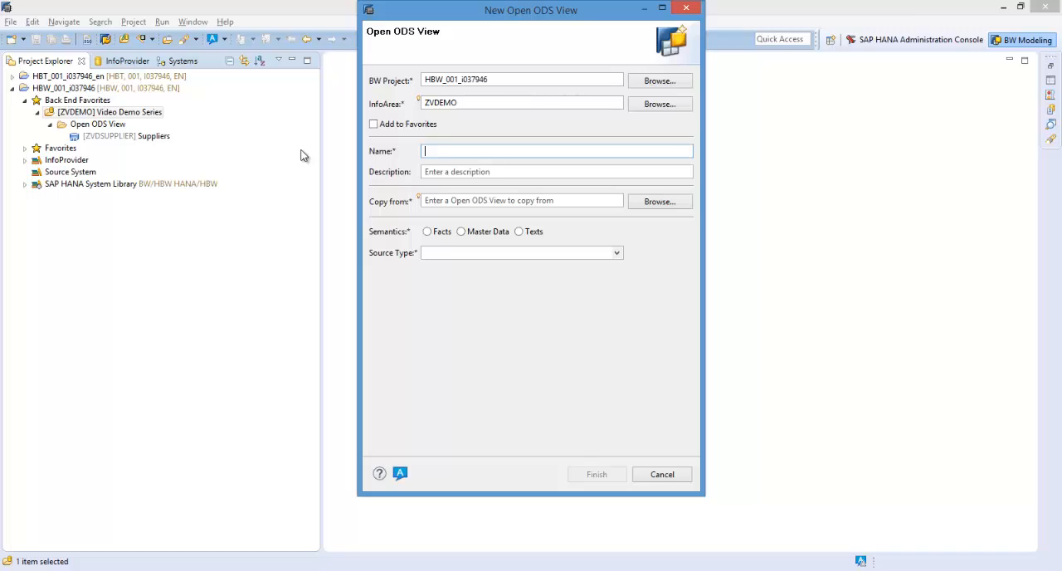
{"action": "mouse_move", "coordinate": [454, 150]}
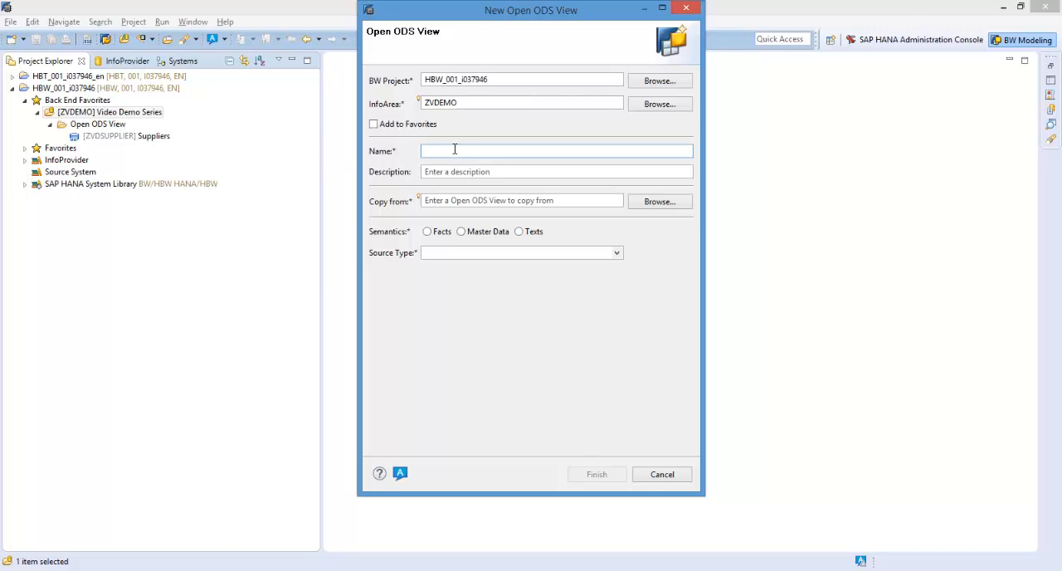
{"action": "type", "text": "ZVOODS"}
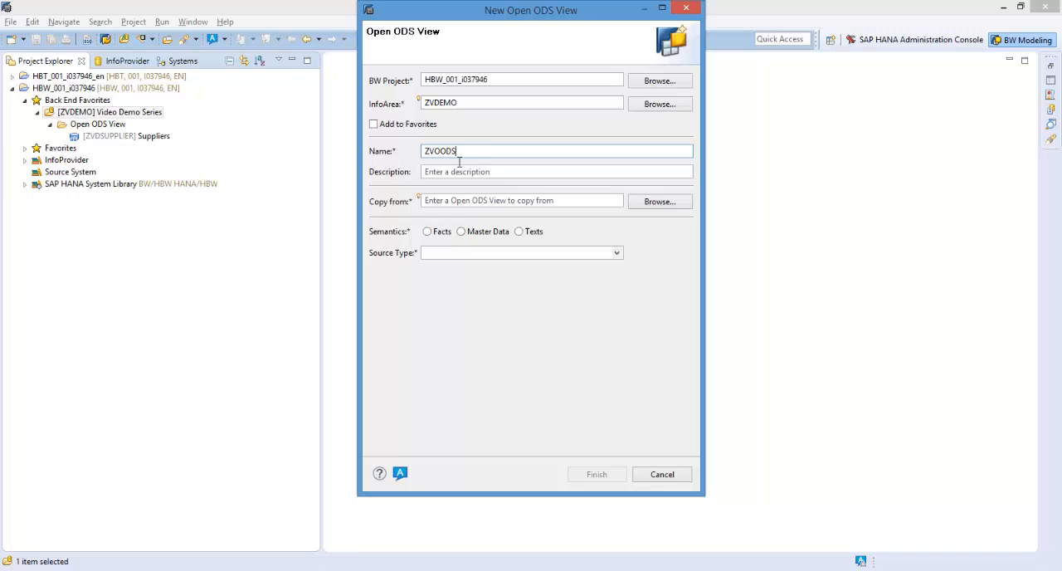
{"action": "type", "text": "Sales Order Items"}
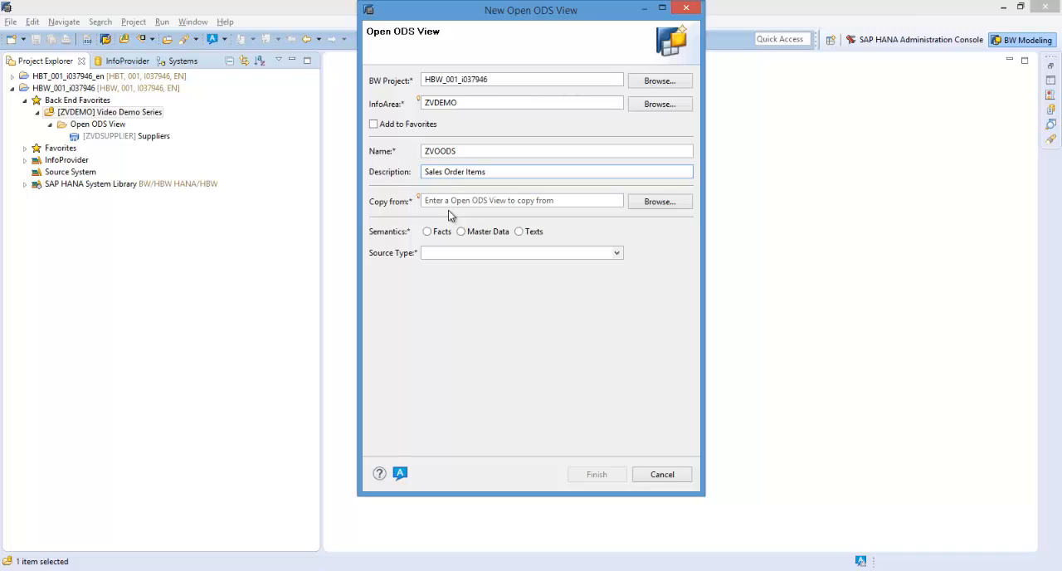
{"action": "mouse_move", "coordinate": [483, 236]}
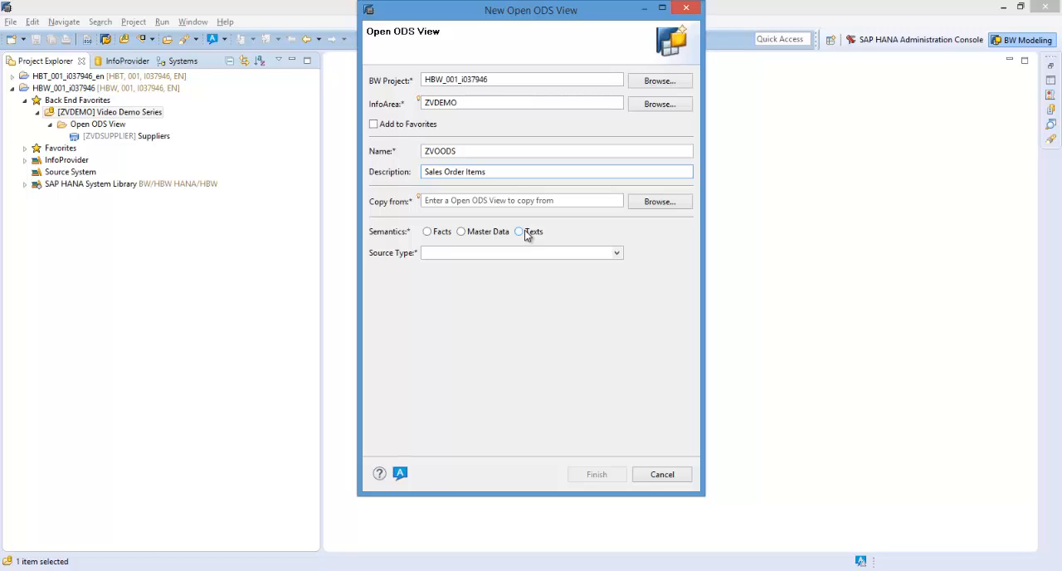
{"action": "left_click", "coordinate": [429, 232]}
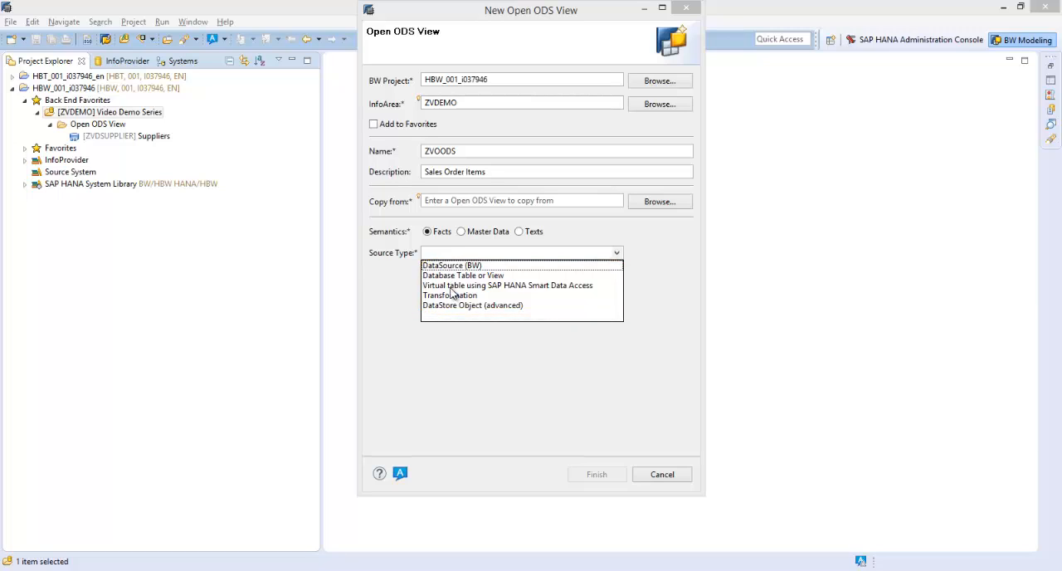
Step: Use a Smart Data Access virtual table with remote source HDB_TEST and schema I037946
{"action": "left_click", "coordinate": [506, 285]}
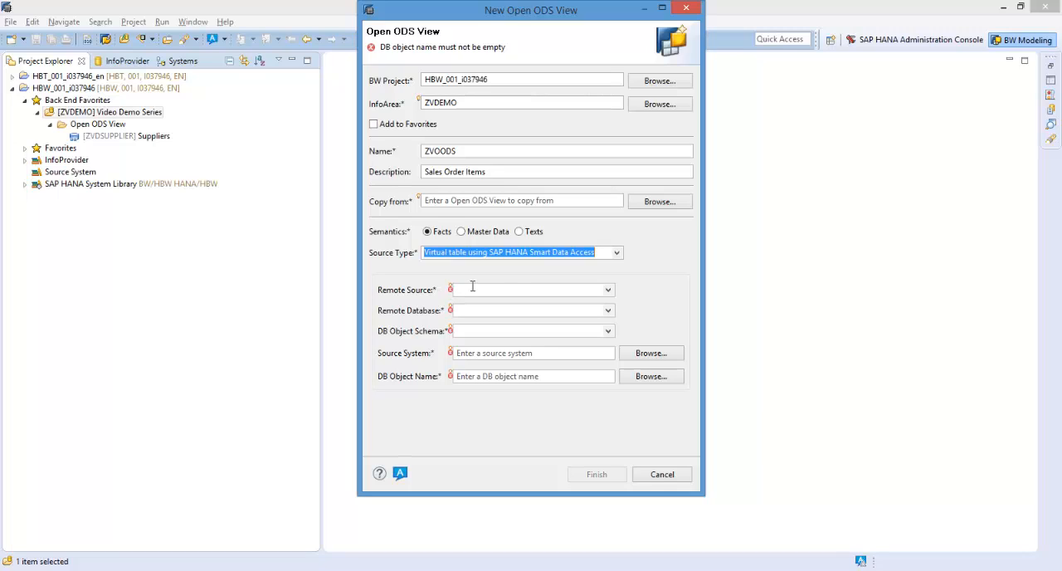
{"action": "left_click", "coordinate": [527, 289]}
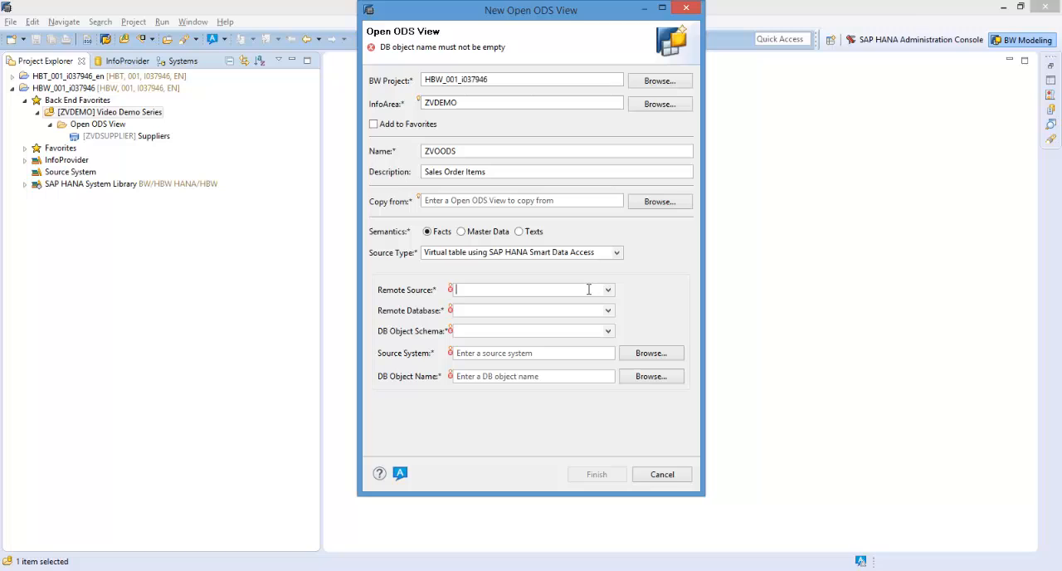
{"action": "left_click", "coordinate": [606, 289]}
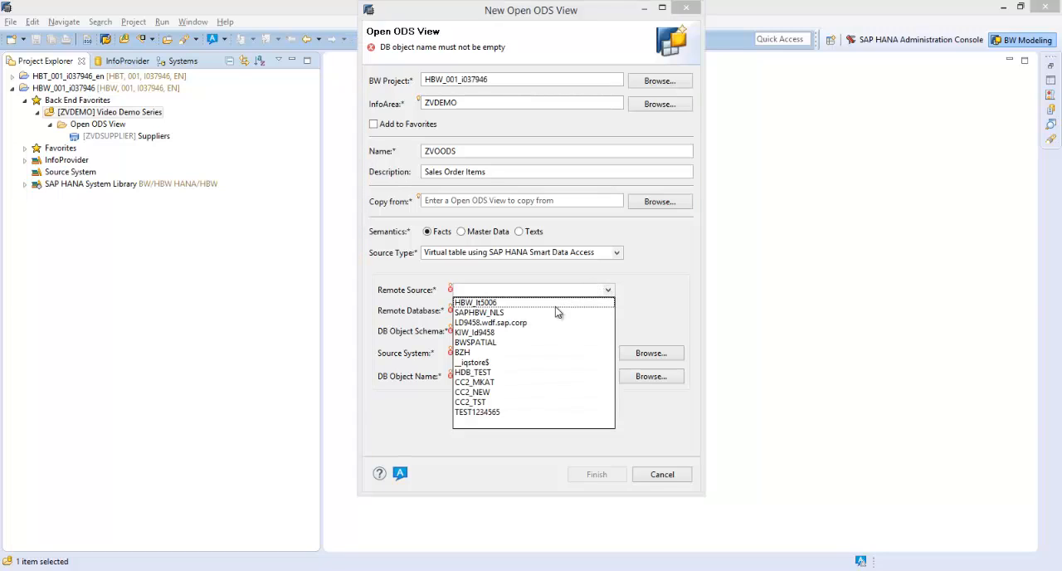
{"action": "left_click", "coordinate": [473, 372]}
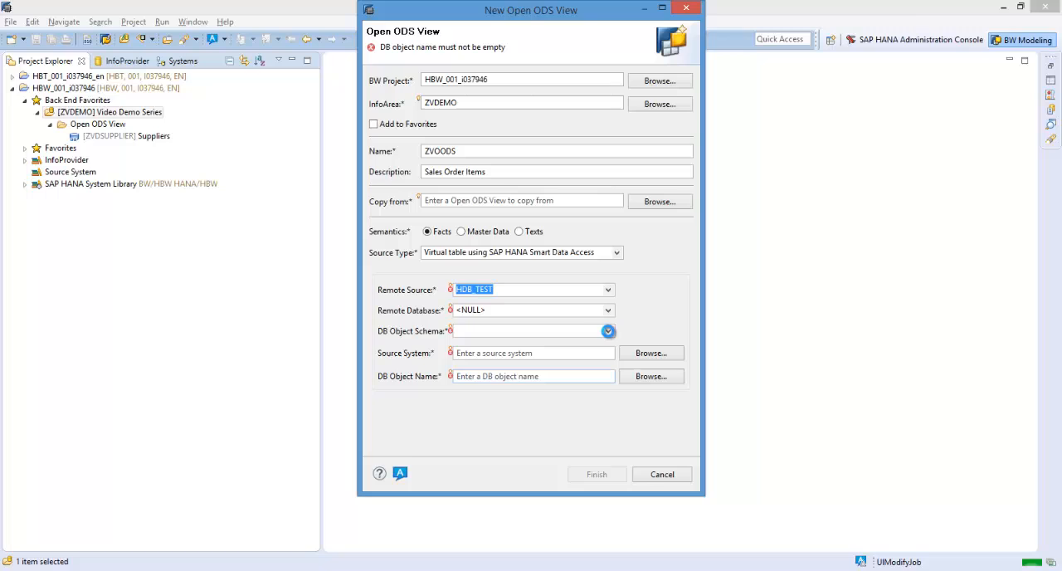
{"action": "left_click", "coordinate": [607, 331]}
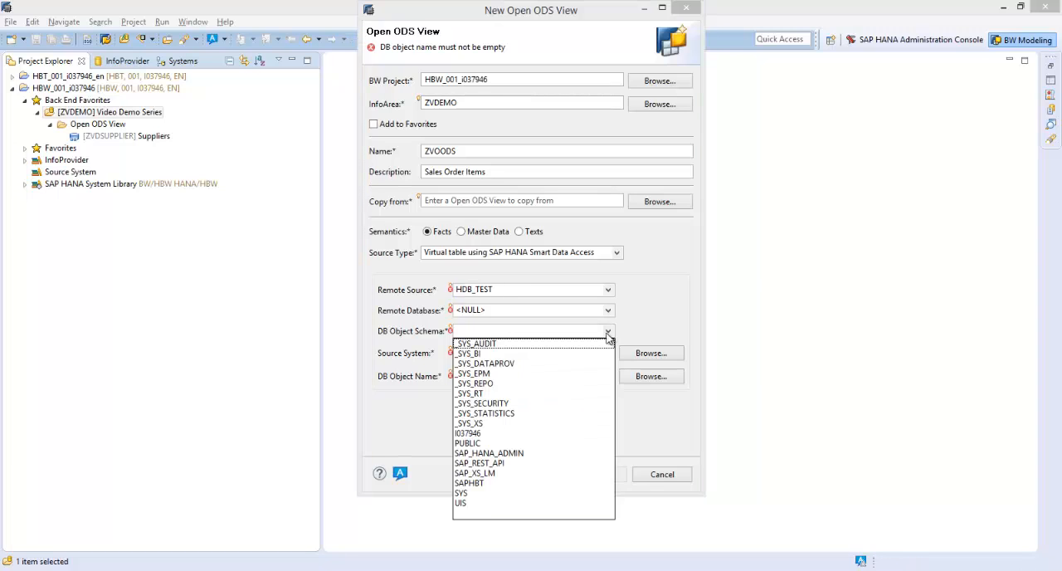
{"action": "left_click", "coordinate": [459, 432]}
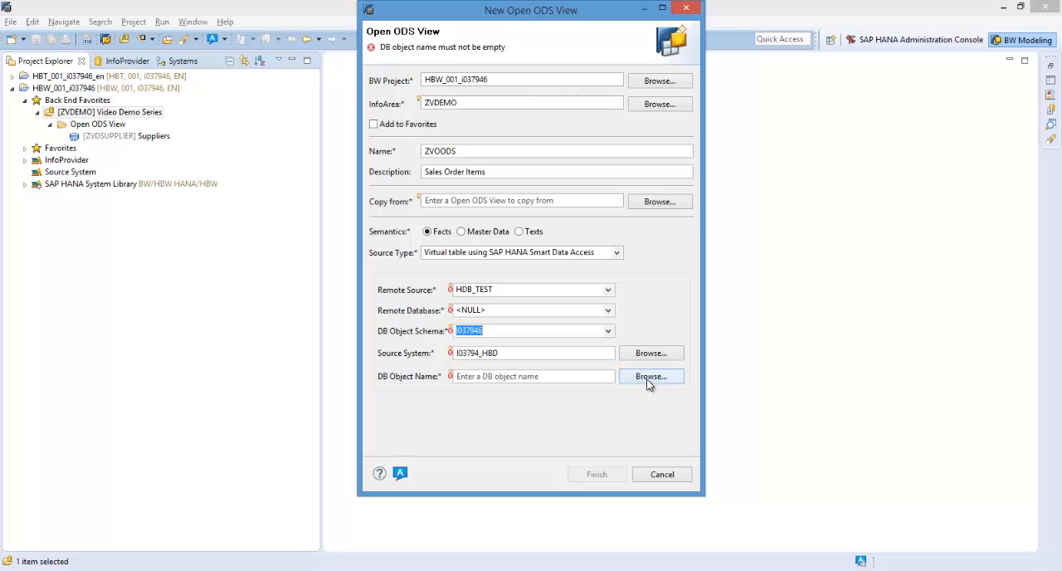
Step: Choose SalesOrderItems as the DB object and finish creating the ZVOODS view
{"action": "left_click", "coordinate": [650, 375]}
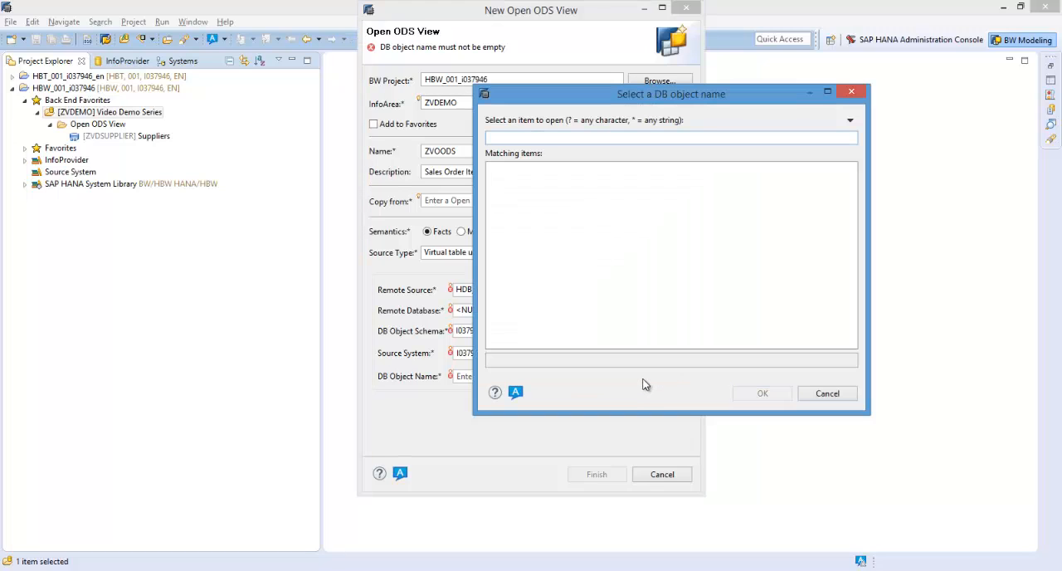
{"action": "type", "text": "SalesOrderIte"}
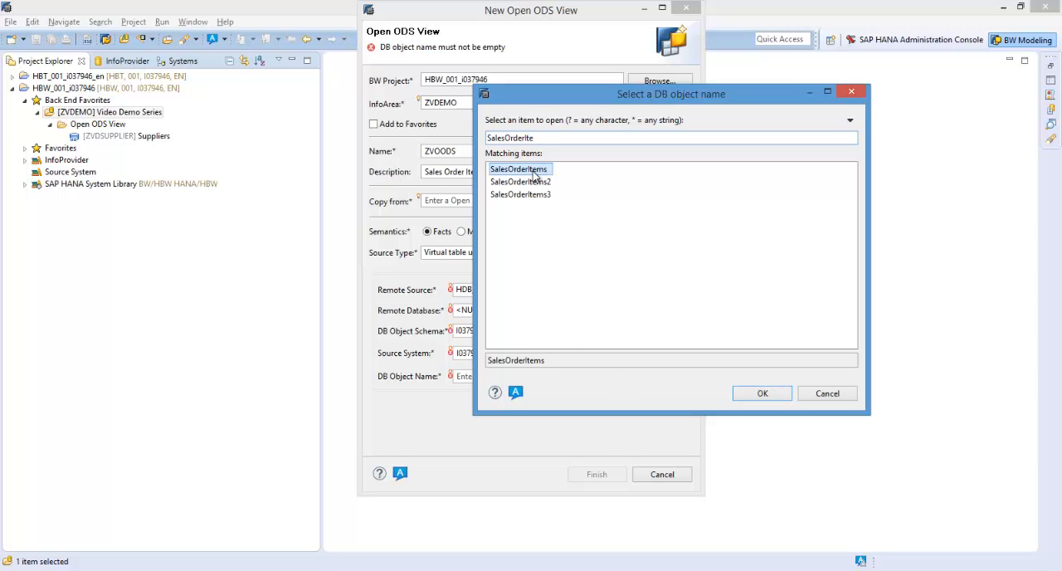
{"action": "left_click", "coordinate": [763, 393]}
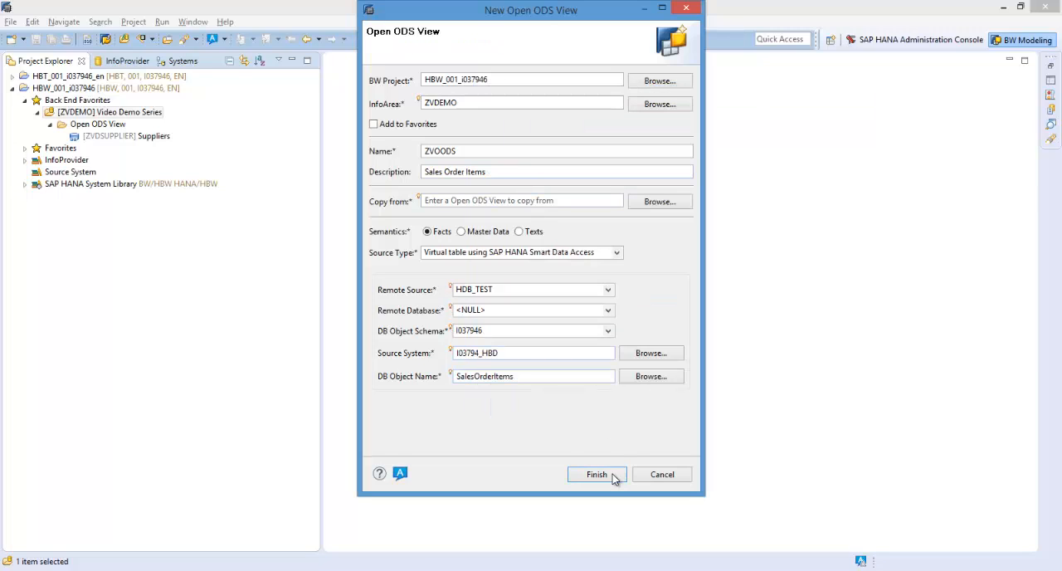
{"action": "left_click", "coordinate": [595, 475]}
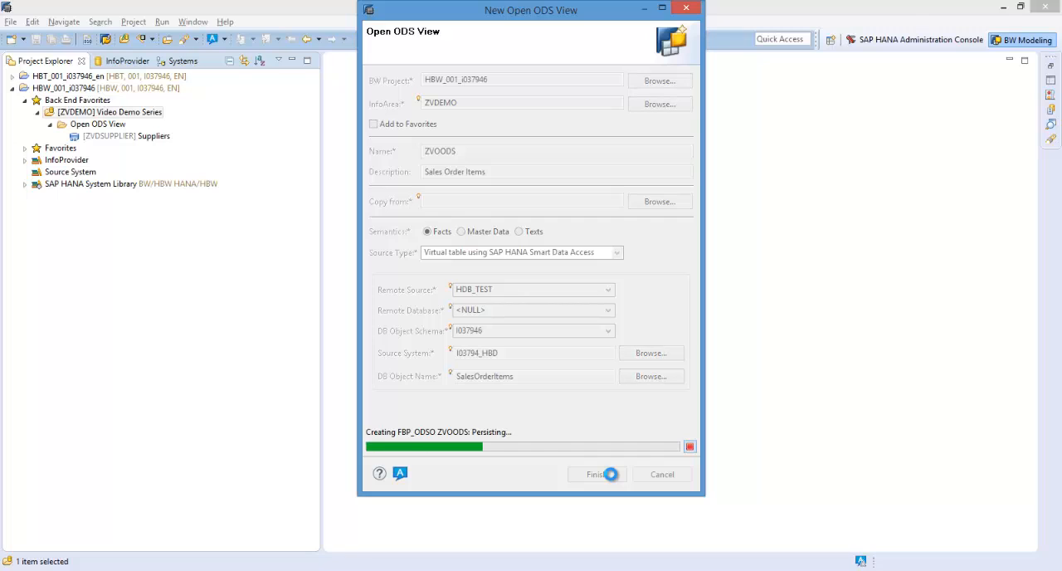
{"action": "left_click", "coordinate": [595, 474]}
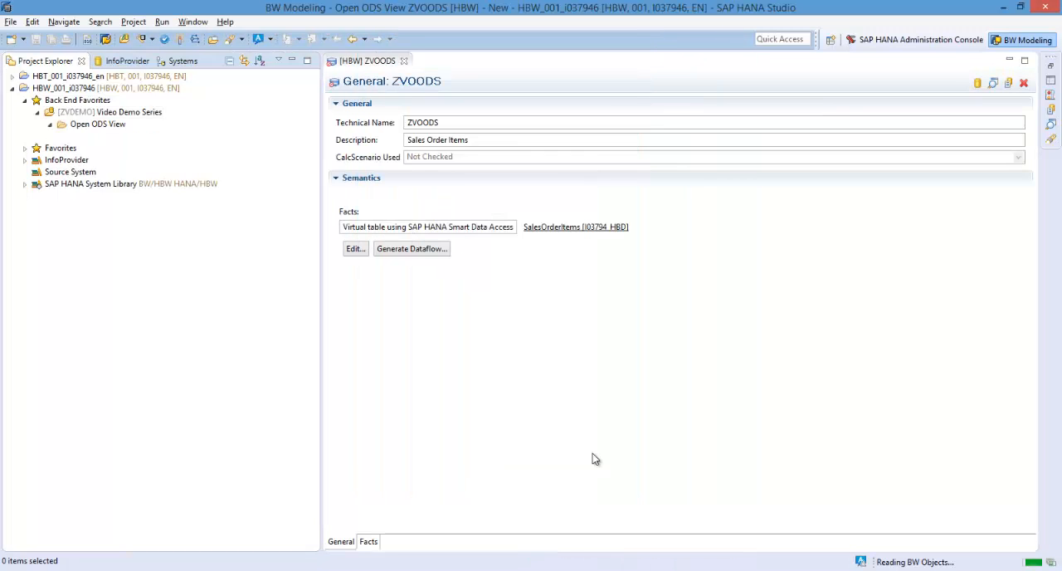
{"action": "mouse_move", "coordinate": [365, 61]}
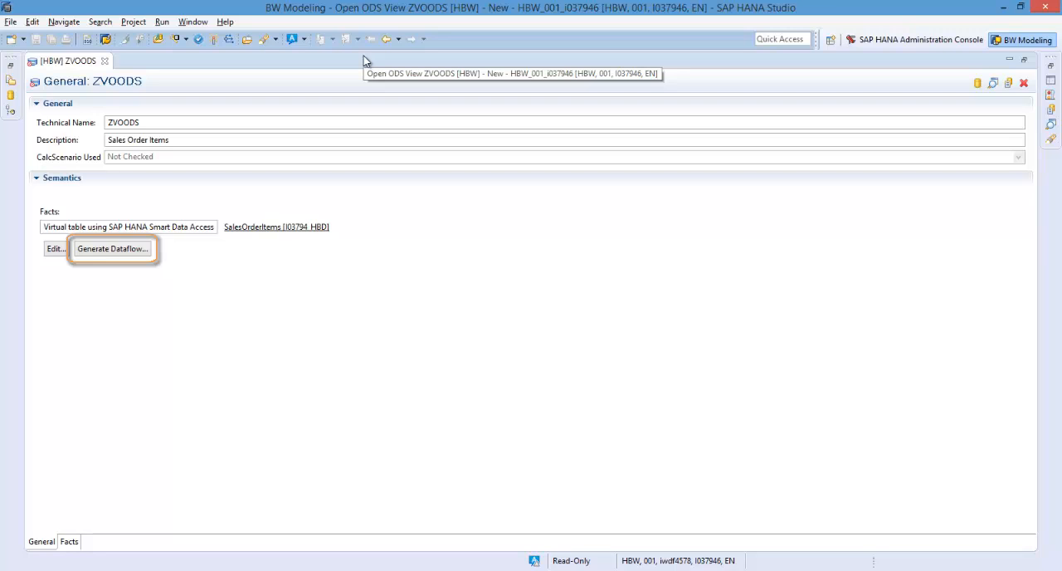
{"action": "mouse_move", "coordinate": [366, 63]}
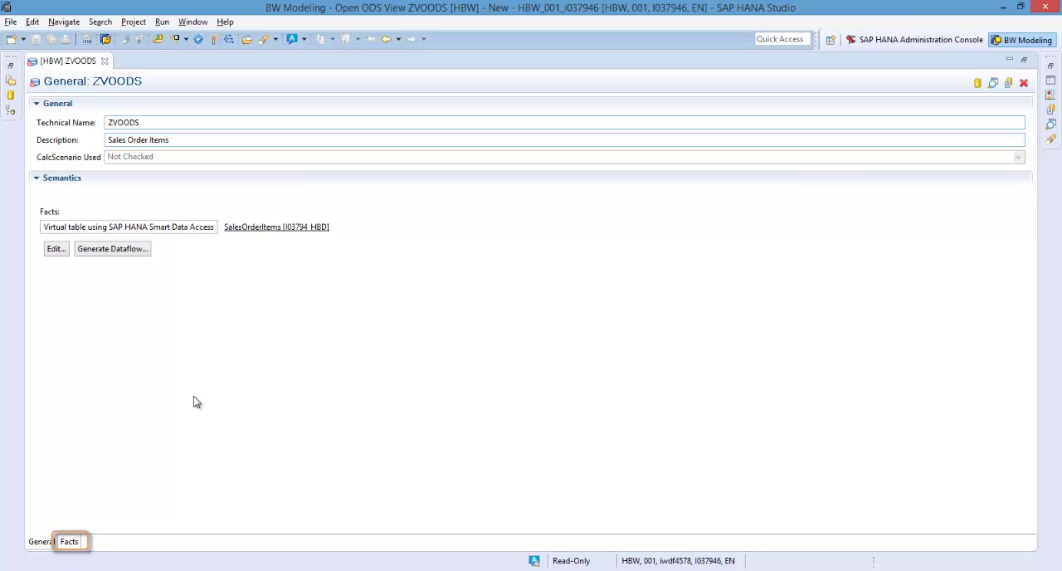
Step: On the Facts tab, move ID and LineID into Characteristics (Key)
{"action": "left_click", "coordinate": [70, 541]}
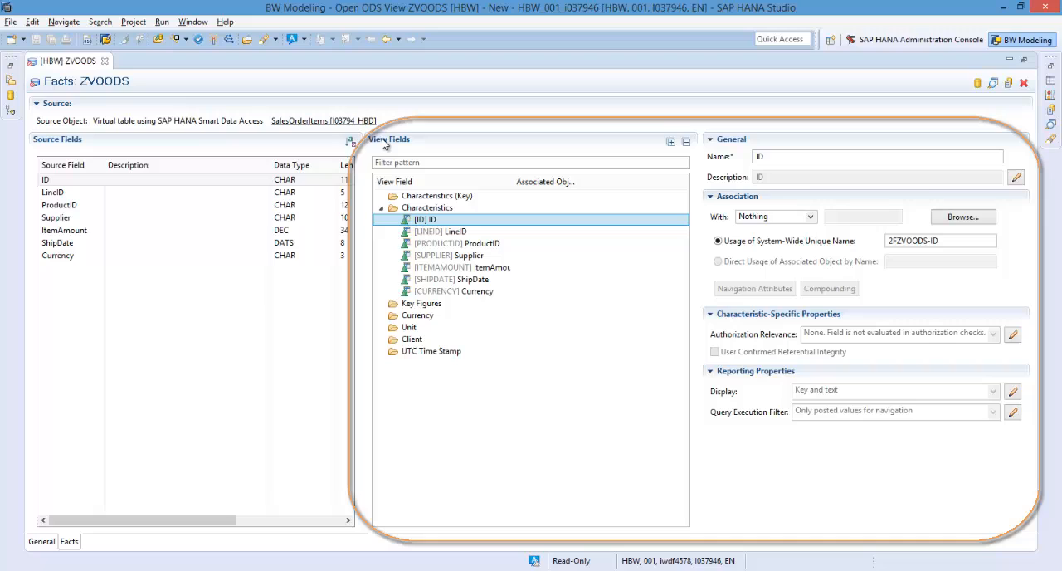
{"action": "mouse_move", "coordinate": [384, 147]}
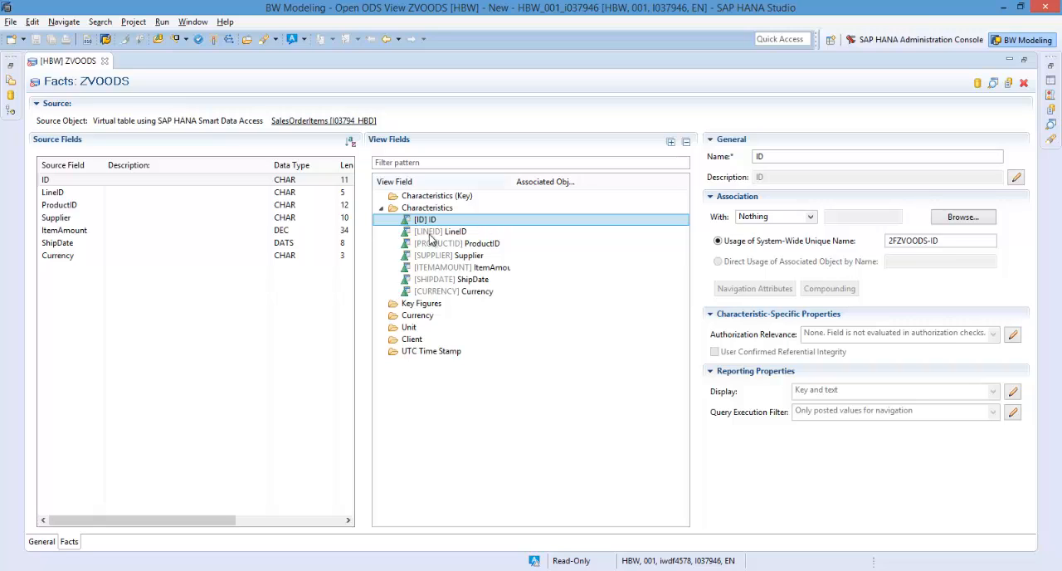
{"action": "left_click", "coordinate": [440, 232]}
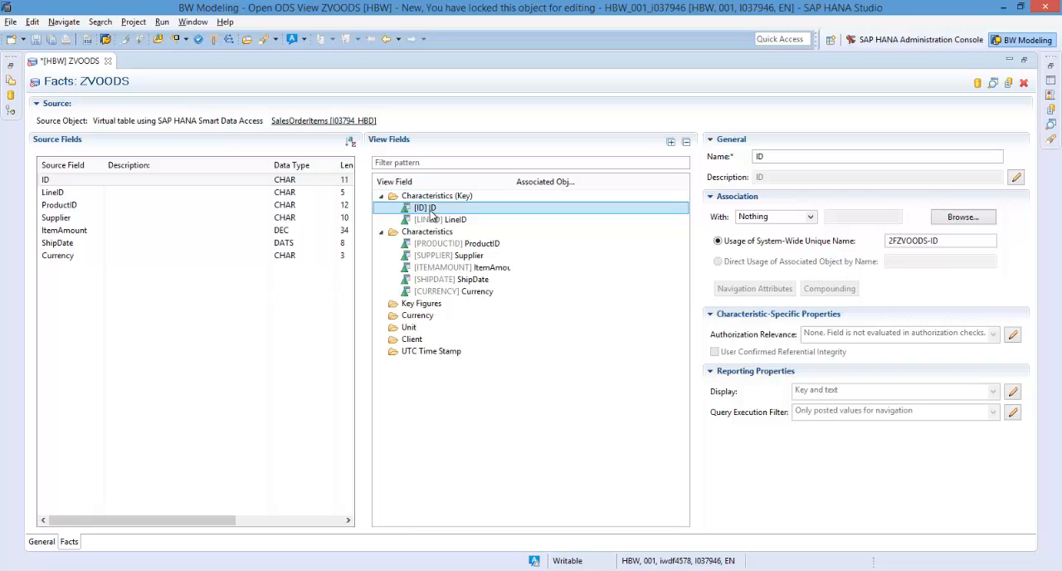
Step: Associate the ProductID field with InfoObject 0MATERIAL
{"action": "left_click", "coordinate": [456, 243]}
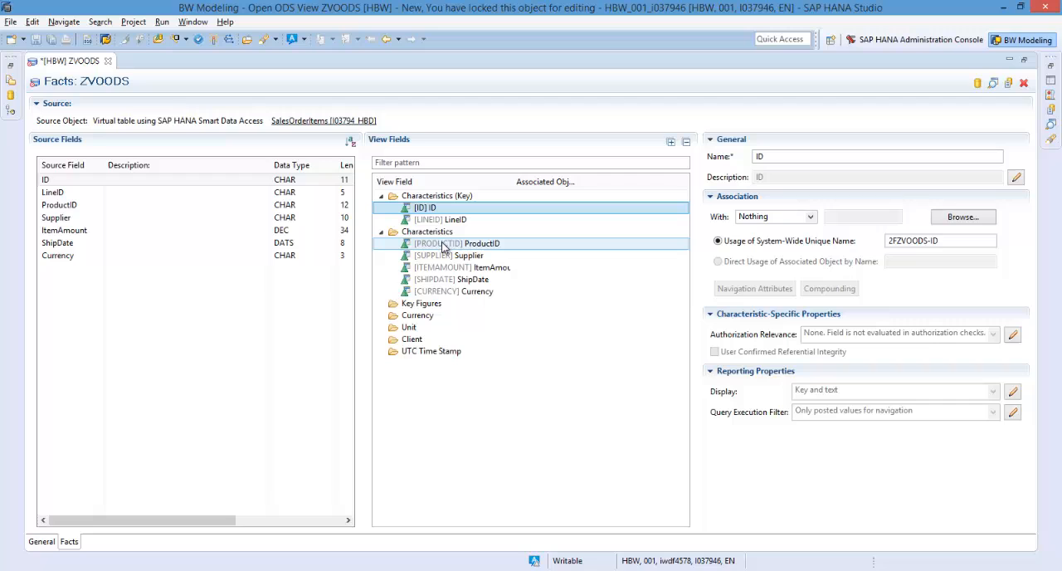
{"action": "left_click", "coordinate": [452, 243]}
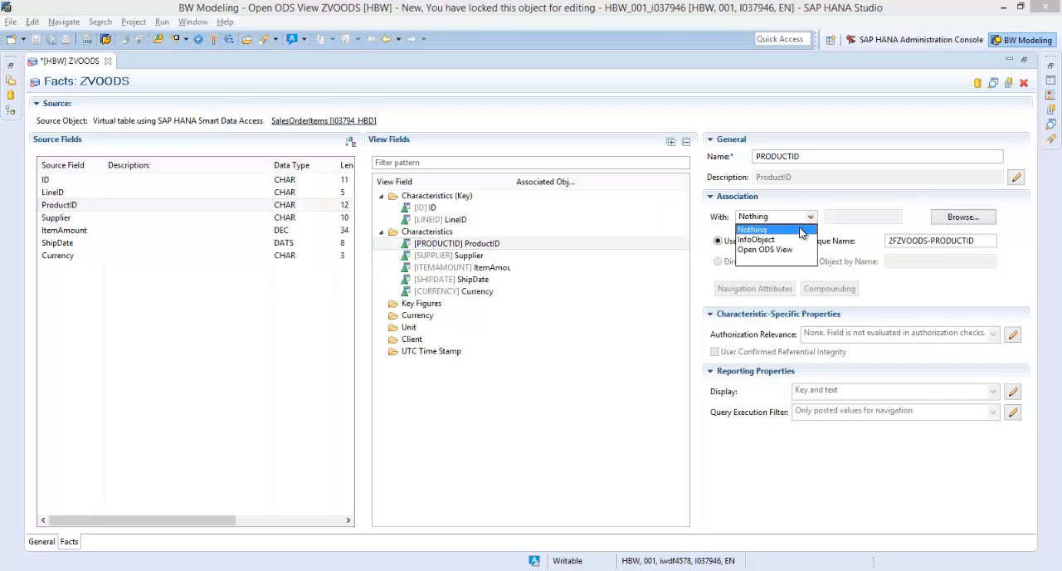
{"action": "left_click", "coordinate": [756, 239]}
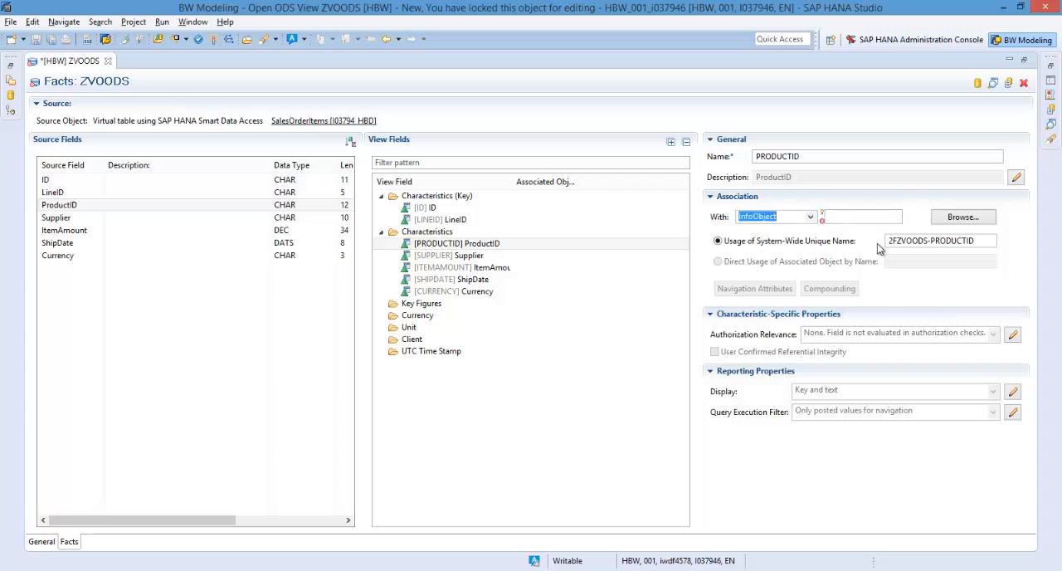
{"action": "left_click", "coordinate": [962, 216]}
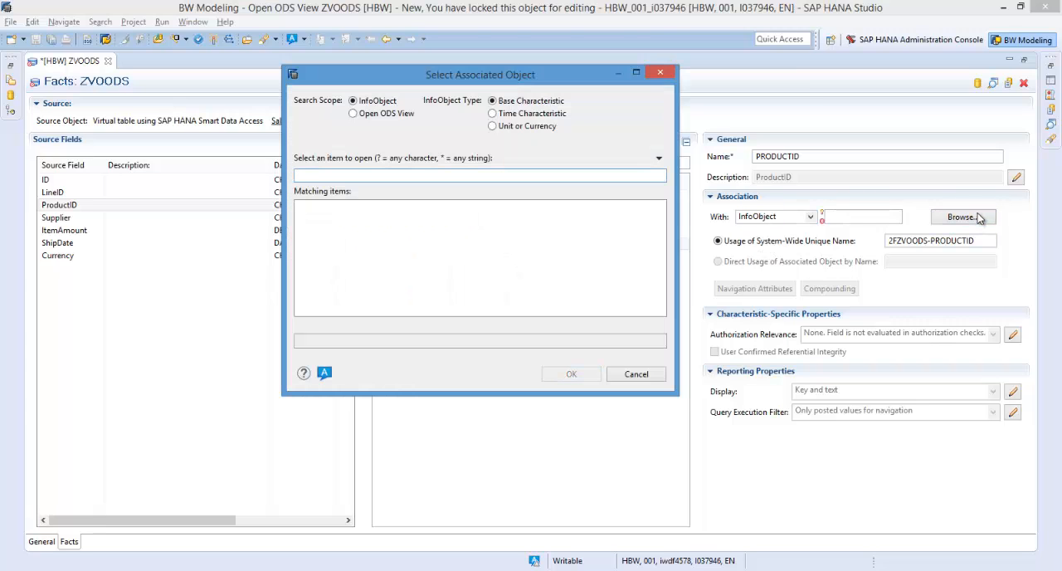
{"action": "type", "text": "0MATERIAL"}
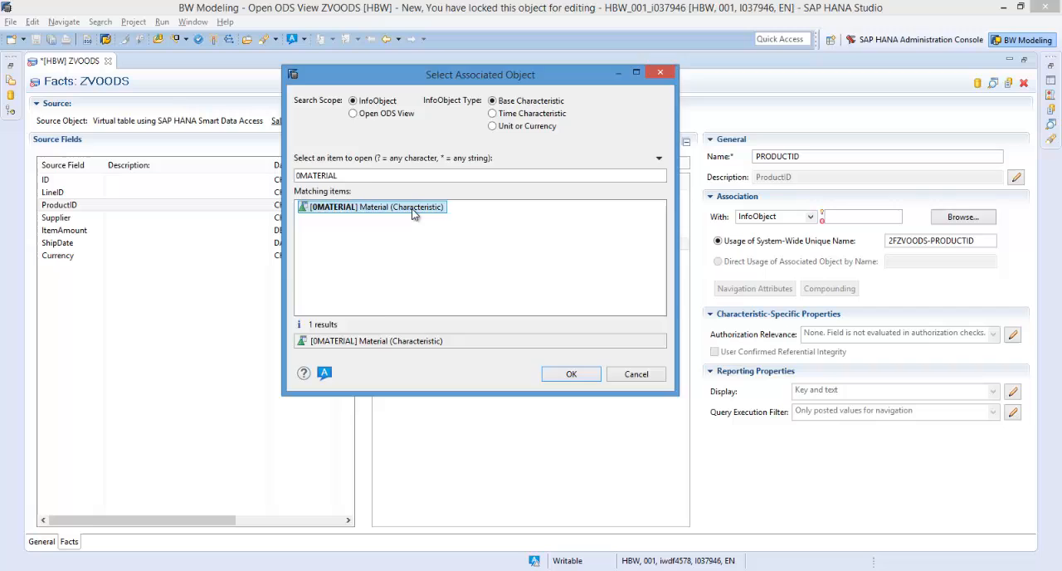
{"action": "left_click", "coordinate": [571, 373]}
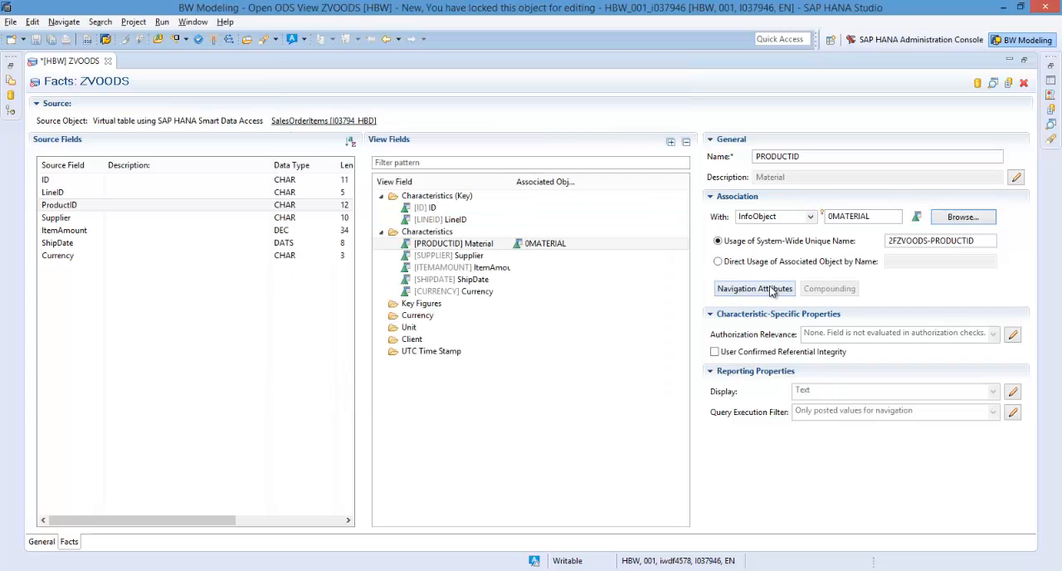
Step: Add 0RT_COLOR as a navigation attribute of 0MATERIAL
{"action": "left_click", "coordinate": [754, 288]}
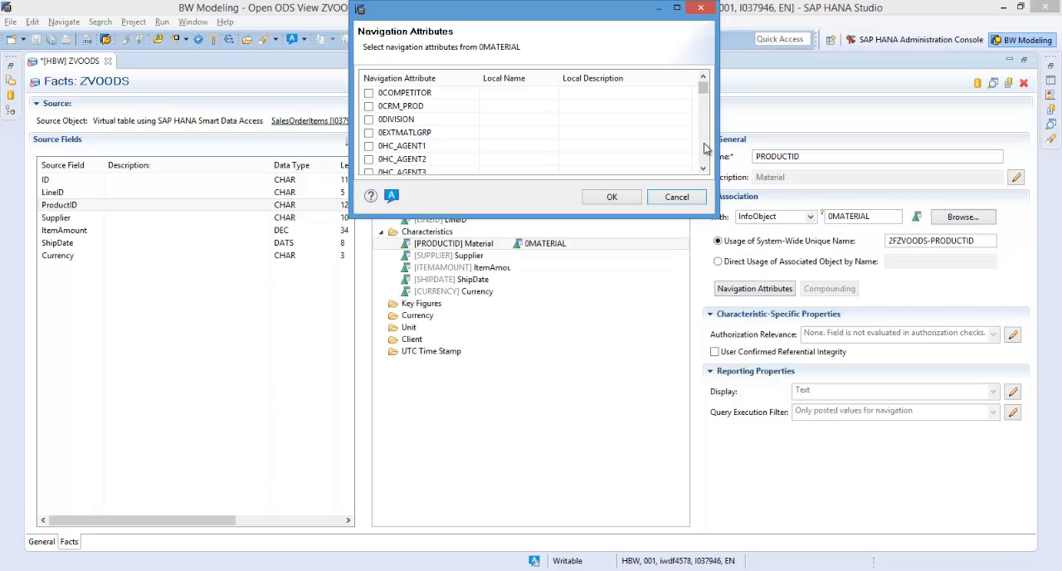
{"action": "scroll", "scroll_direction": "down", "scroll_amount": 3}
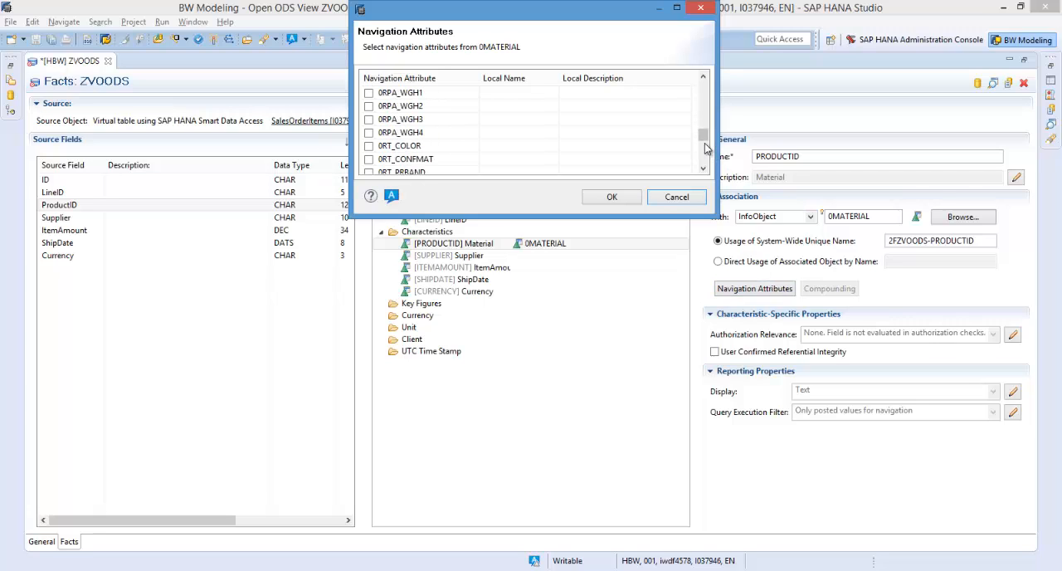
{"action": "left_click", "coordinate": [368, 145]}
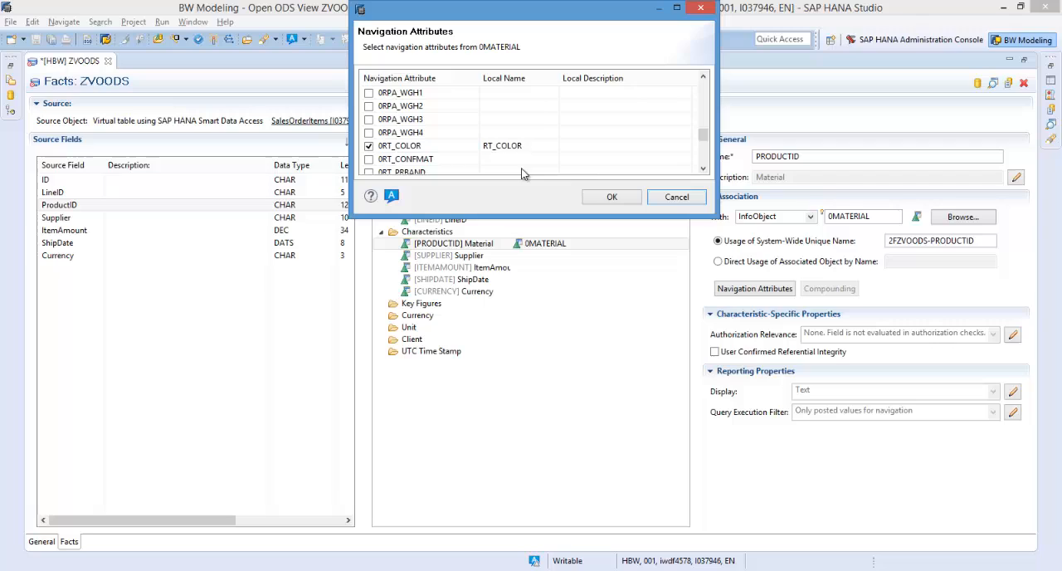
{"action": "left_click", "coordinate": [611, 197]}
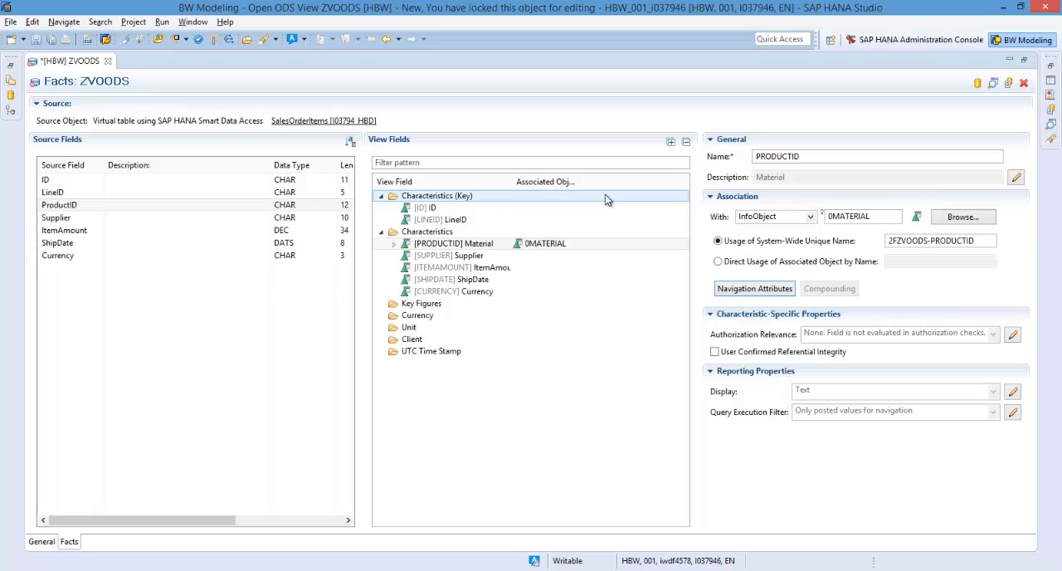
Step: Set the Supplier field's association to Open ODS View ZVDSUPPLIER, found by searching ZVD
{"action": "left_click", "coordinate": [449, 254]}
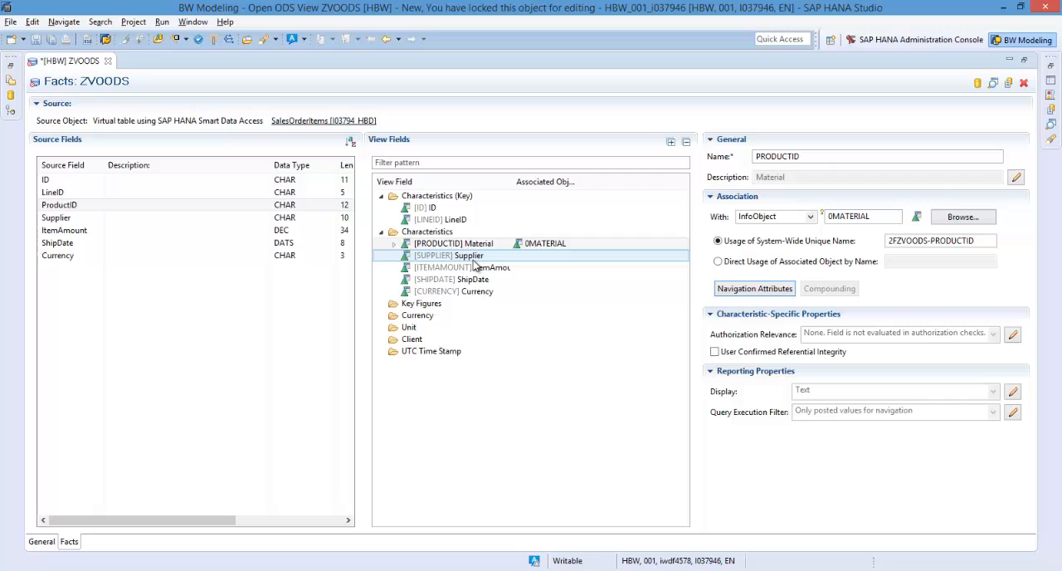
{"action": "left_click", "coordinate": [449, 255]}
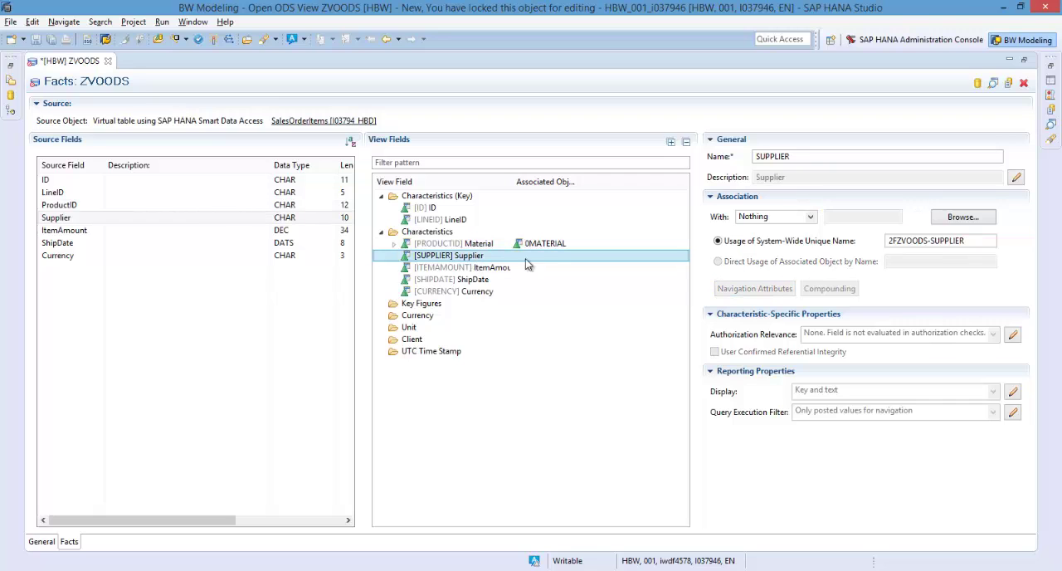
{"action": "left_click", "coordinate": [805, 217]}
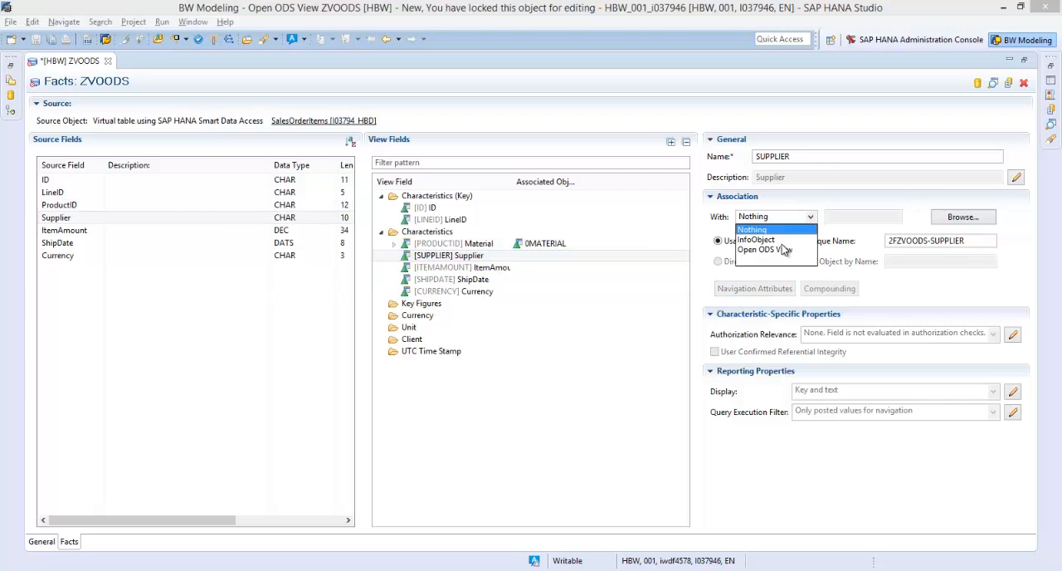
{"action": "left_click", "coordinate": [767, 249]}
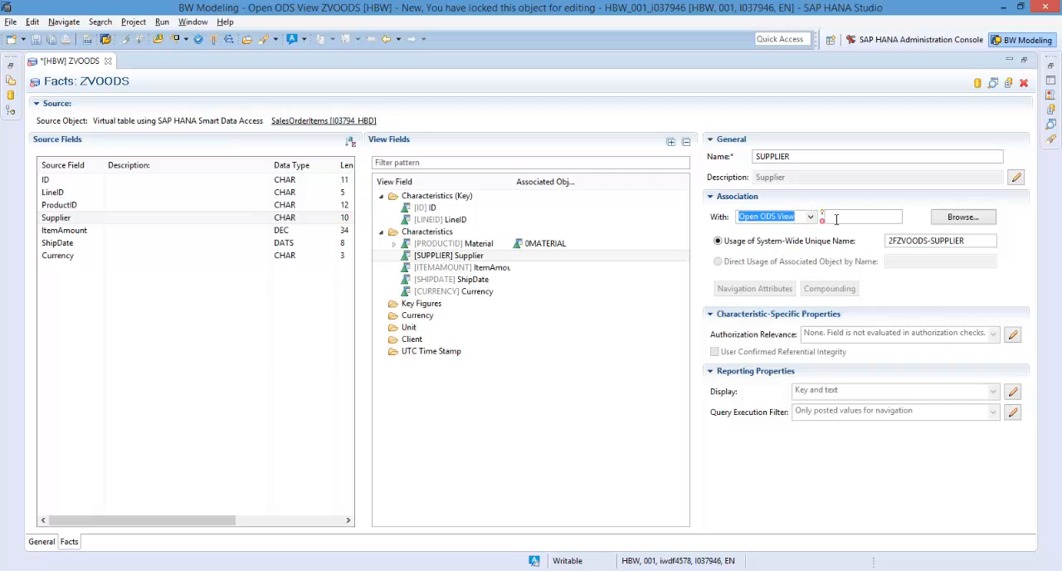
{"action": "left_click", "coordinate": [963, 216]}
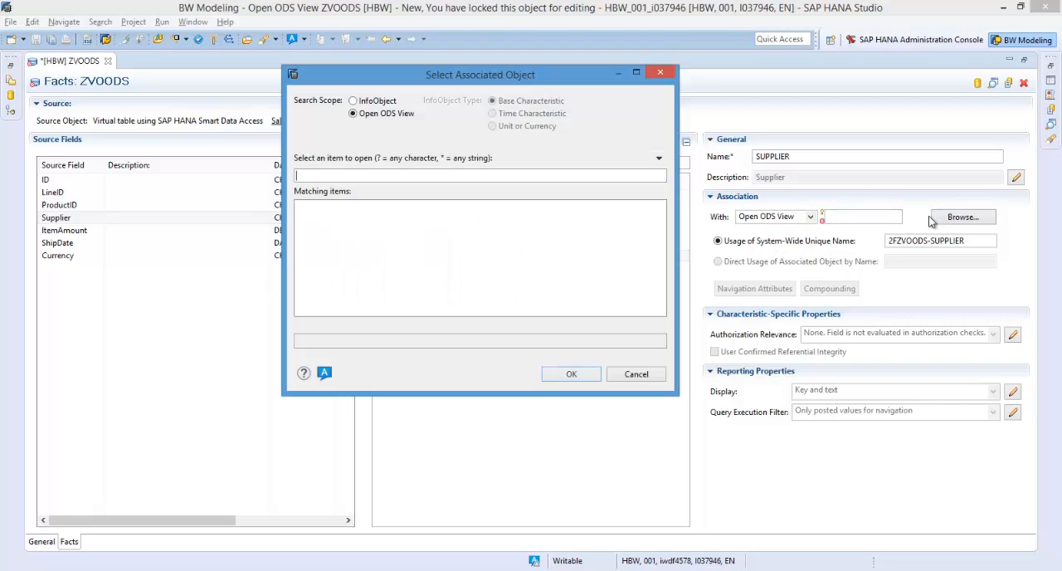
{"action": "type", "text": "ZVDS"}
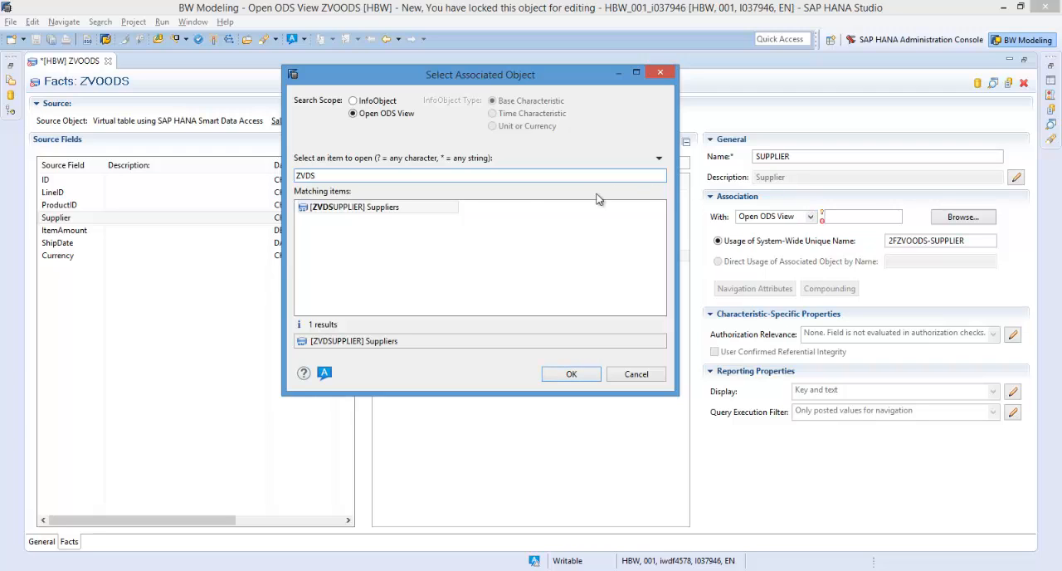
{"action": "left_click", "coordinate": [571, 374]}
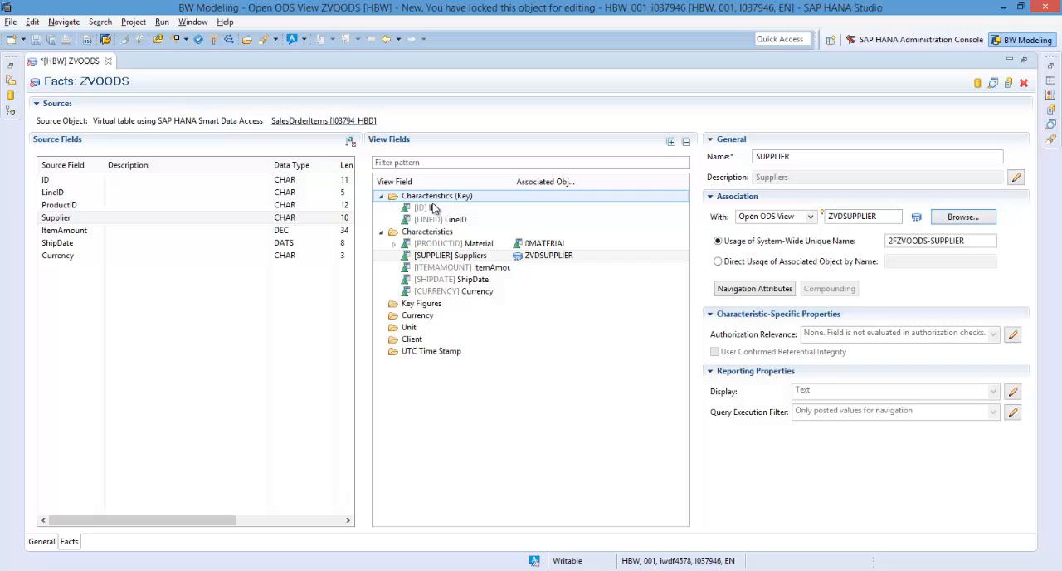
{"action": "left_click", "coordinate": [441, 243]}
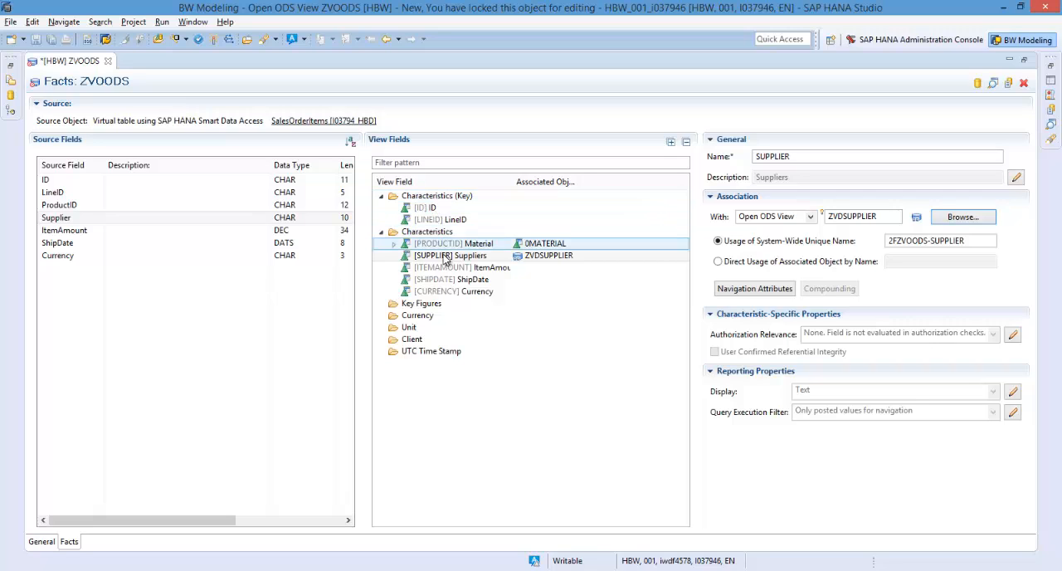
Step: Select the ItemAmount field to move it into Key Figures
{"action": "left_click", "coordinate": [463, 291]}
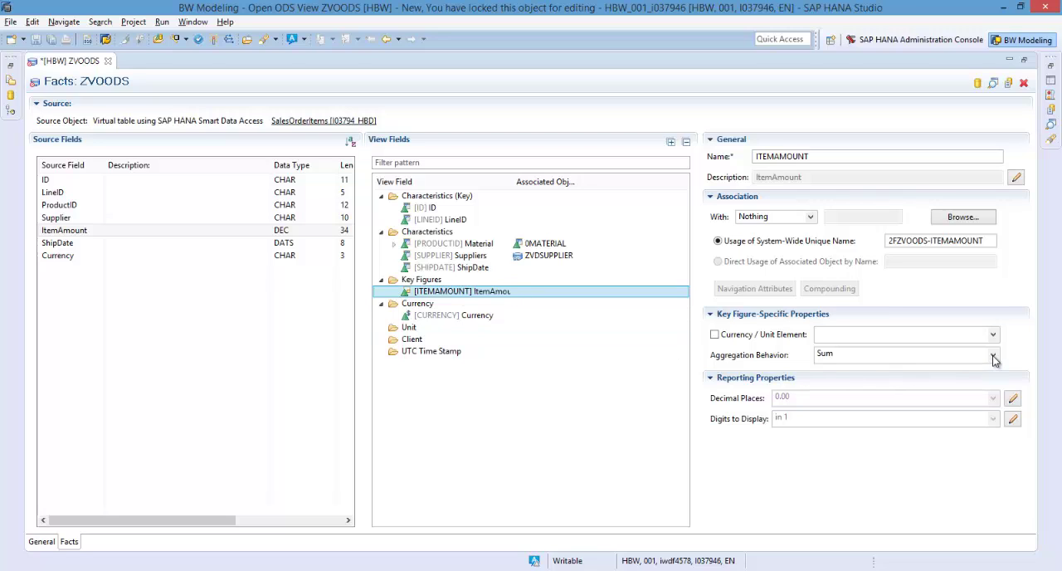
Step: Keep Sum aggregation for ItemAmount and enable its currency/unit element
{"action": "left_click", "coordinate": [993, 351]}
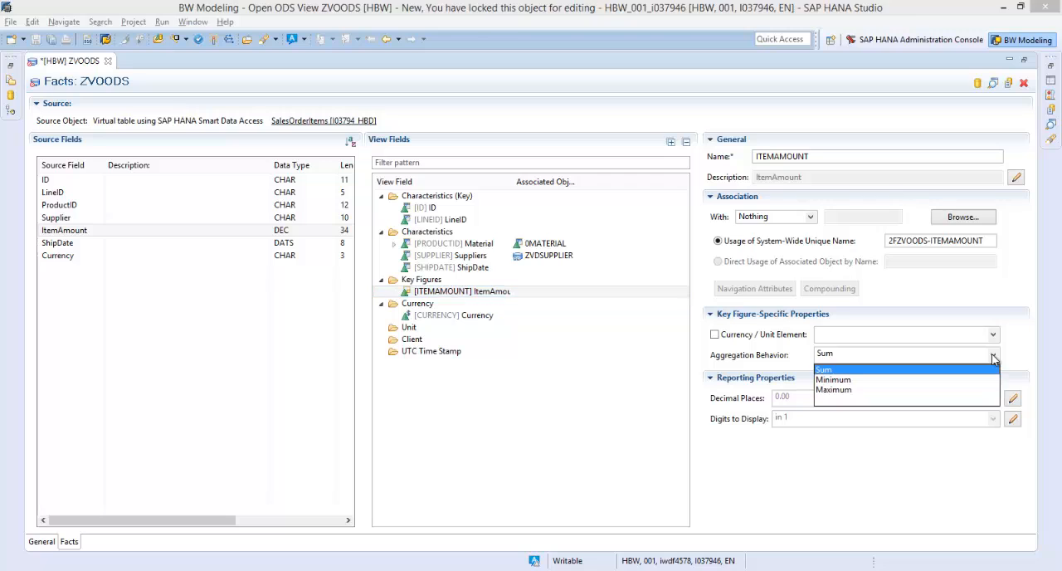
{"action": "left_click", "coordinate": [823, 368]}
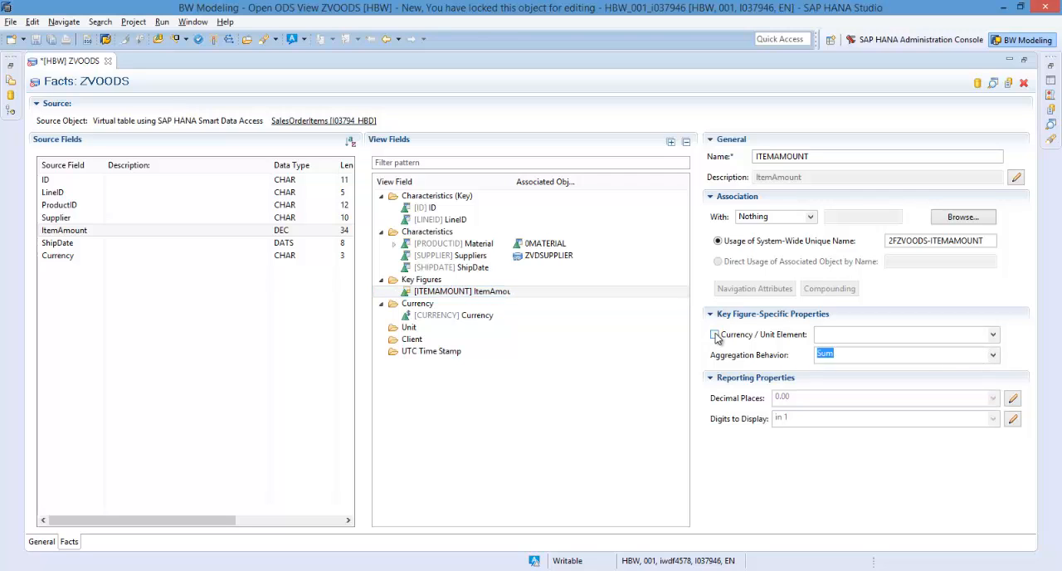
{"action": "left_click", "coordinate": [713, 335]}
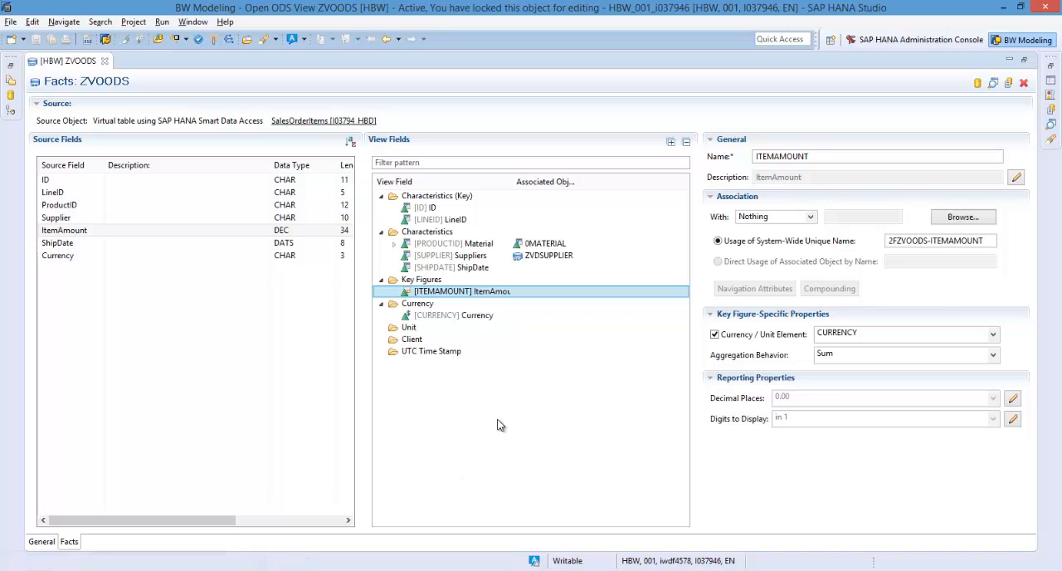
{"action": "mouse_move", "coordinate": [828, 205]}
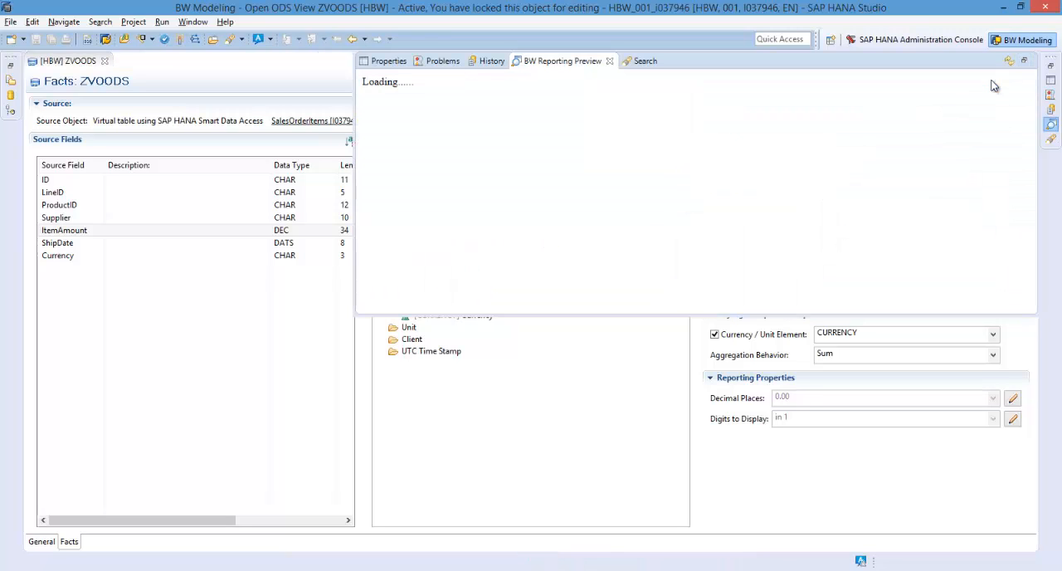
{"action": "mouse_move", "coordinate": [650, 102]}
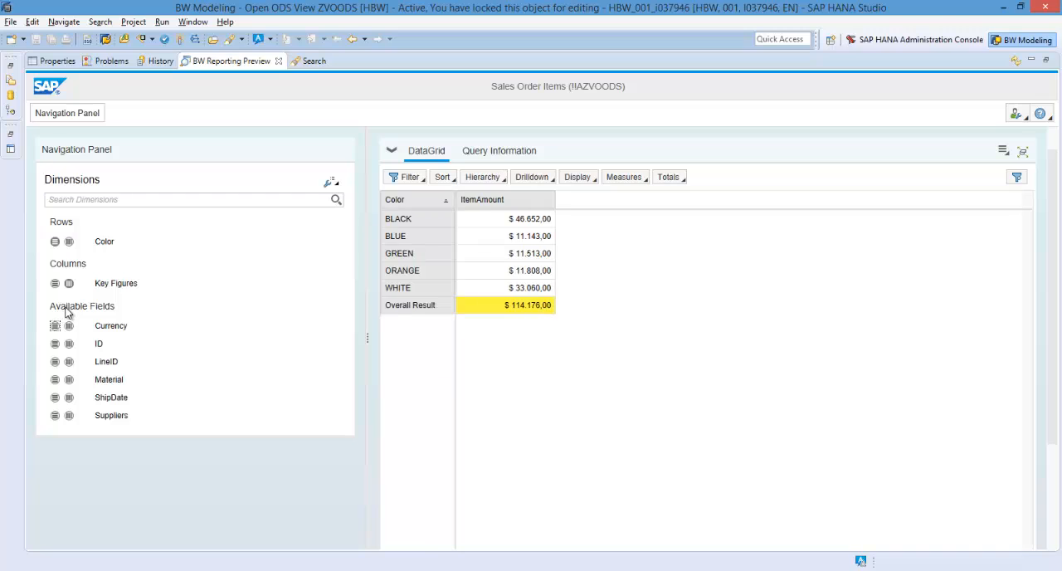
{"action": "mouse_move", "coordinate": [50, 361]}
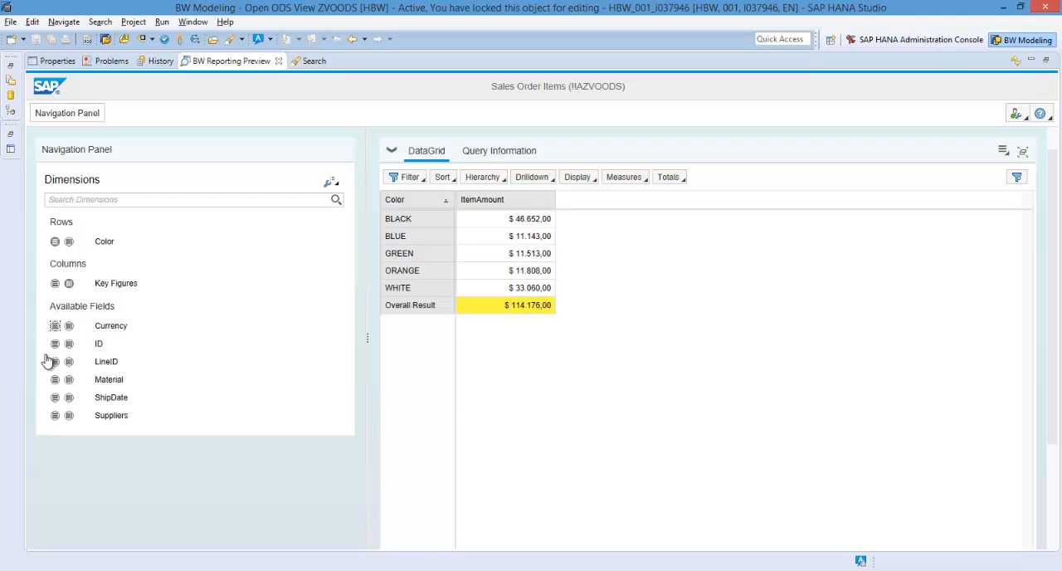